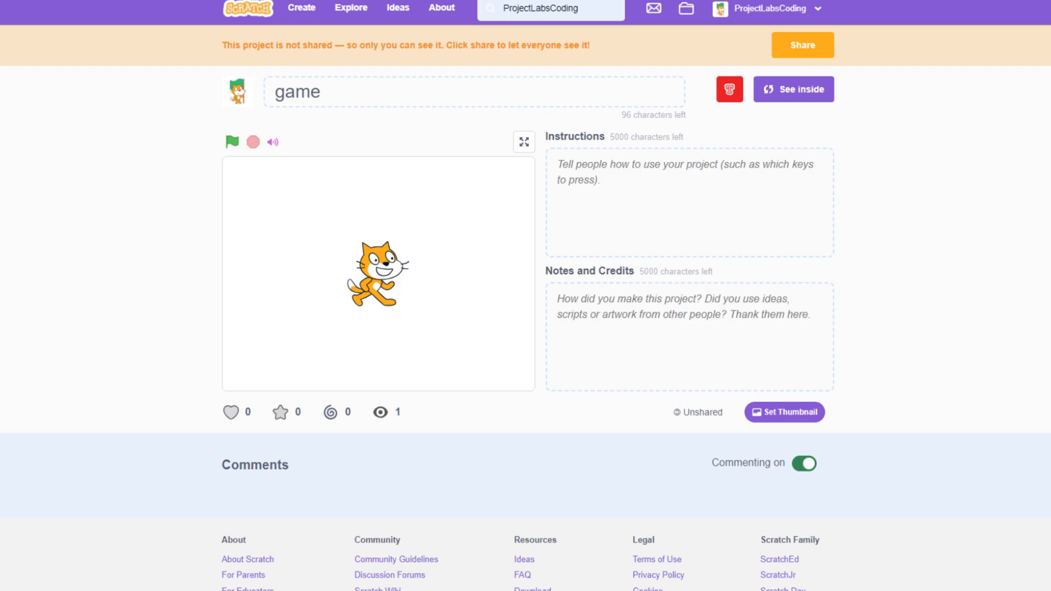
Step: Start a brand-new Scratch project from My Stuff, ready to paint its sprite's costume
click(793, 88)
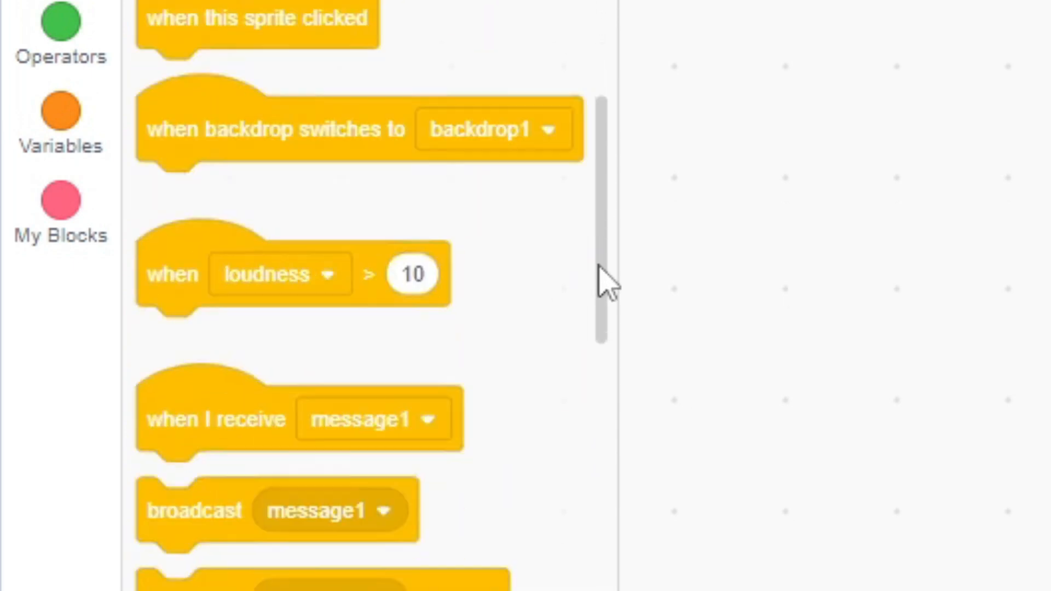
click(61, 34)
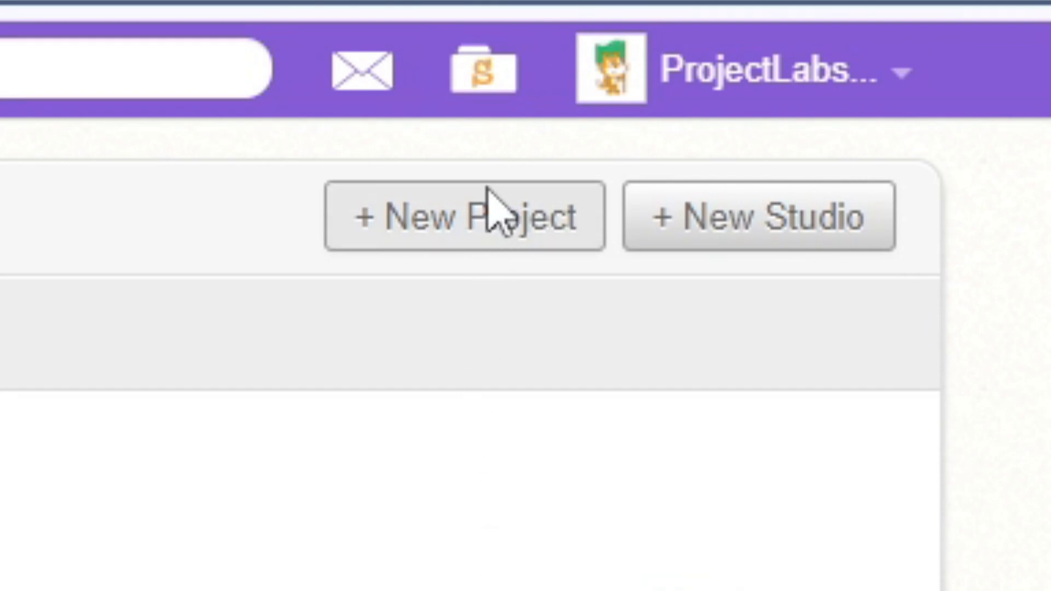
click(462, 216)
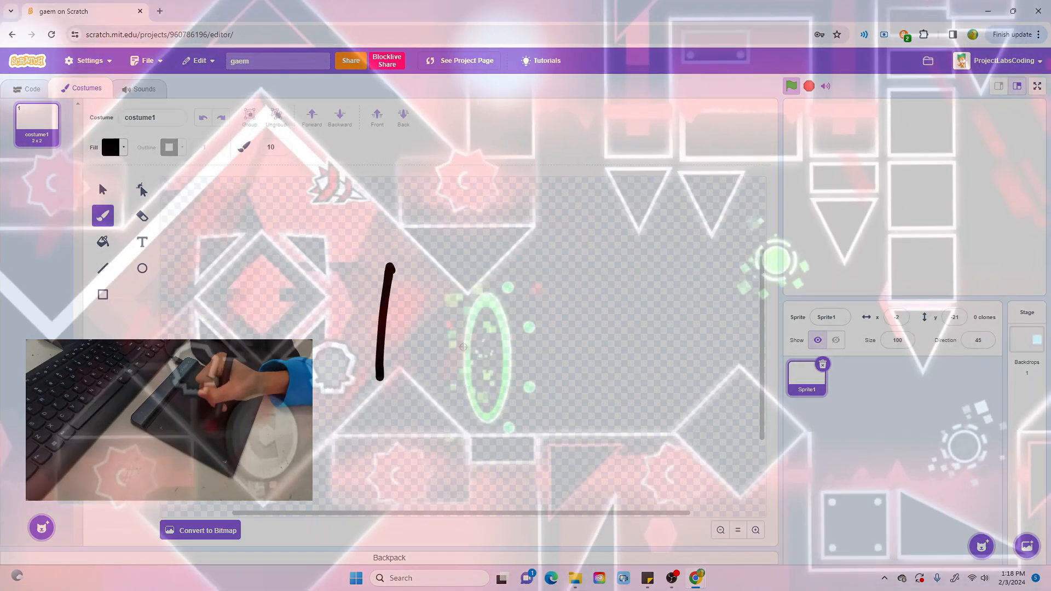
Step: Draw the marshmallow costume freehand with a smiling face, then return to the sprite's code
drag(379, 376, 548, 351)
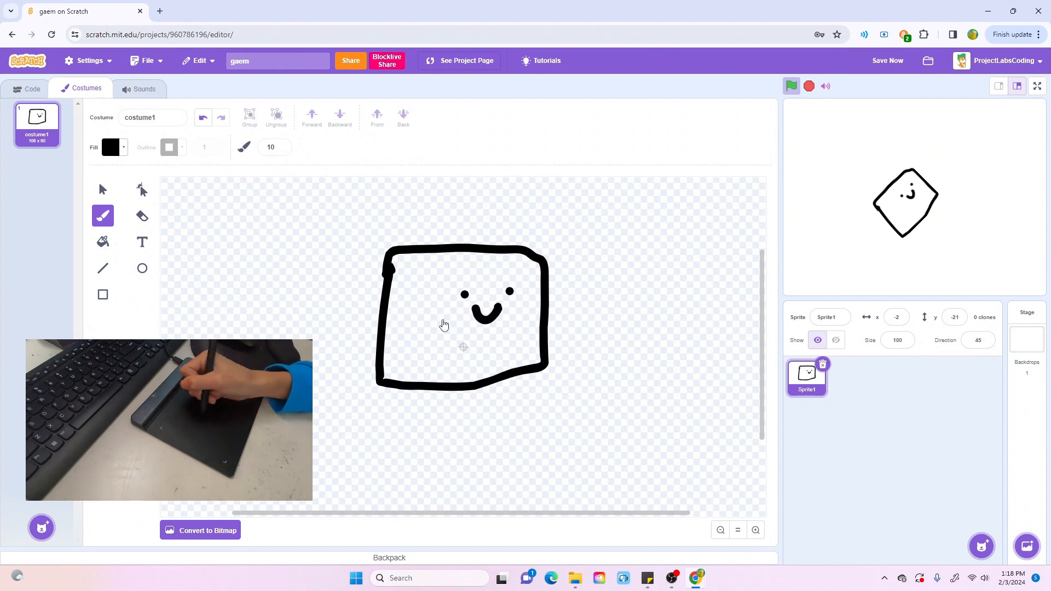
click(111, 147)
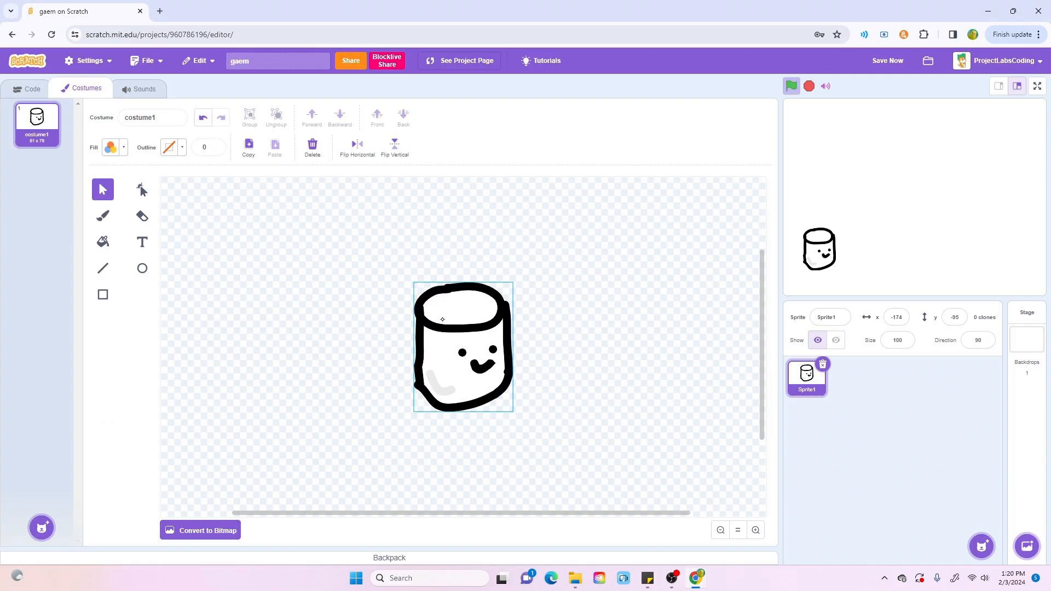
click(32, 89)
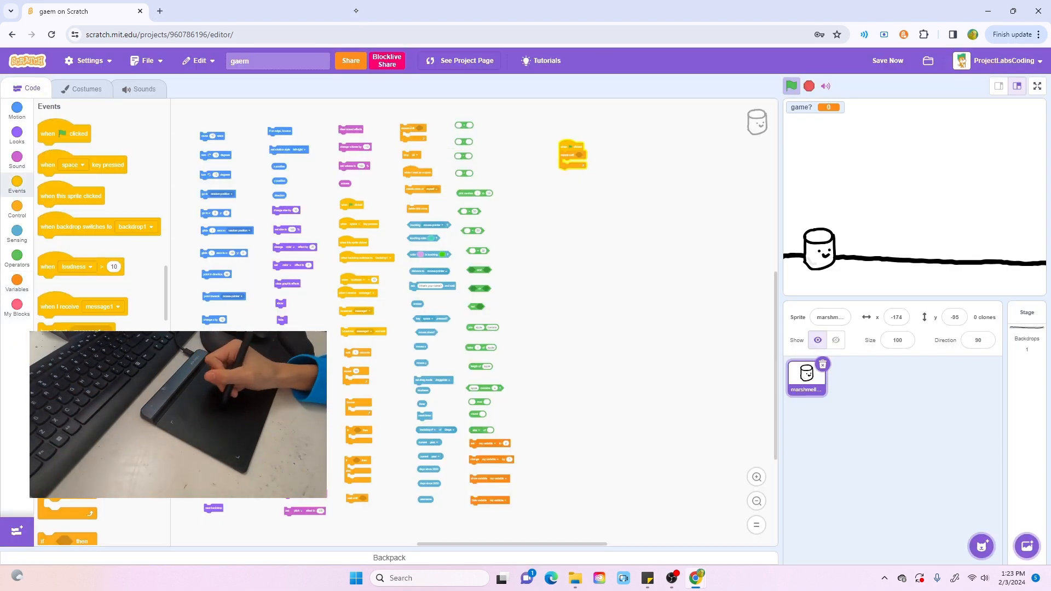
Step: Create a yvel variable and paint a second sprite as a black triangle
click(16, 282)
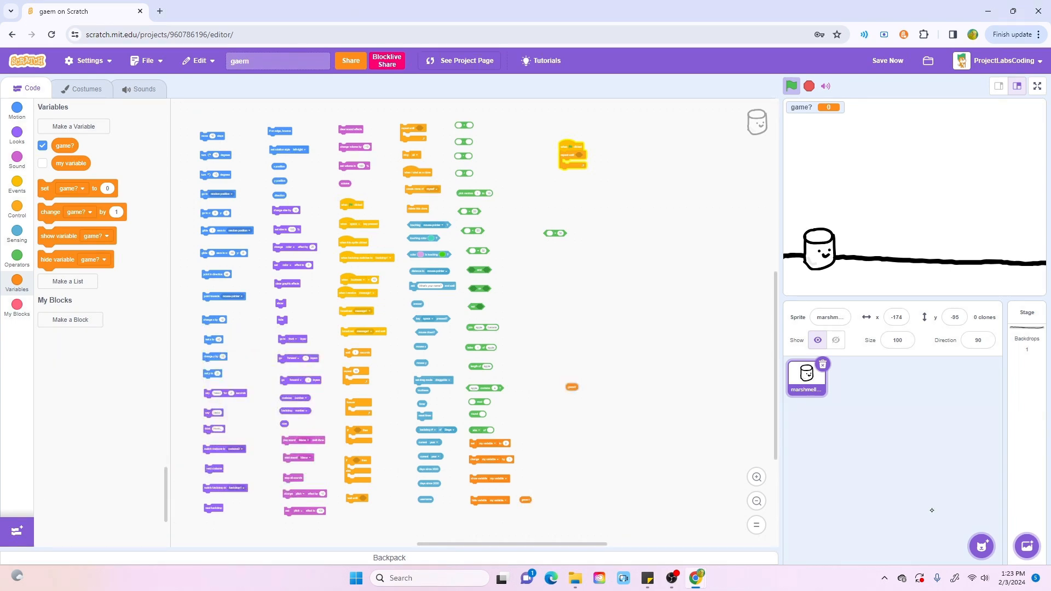
click(1012, 11)
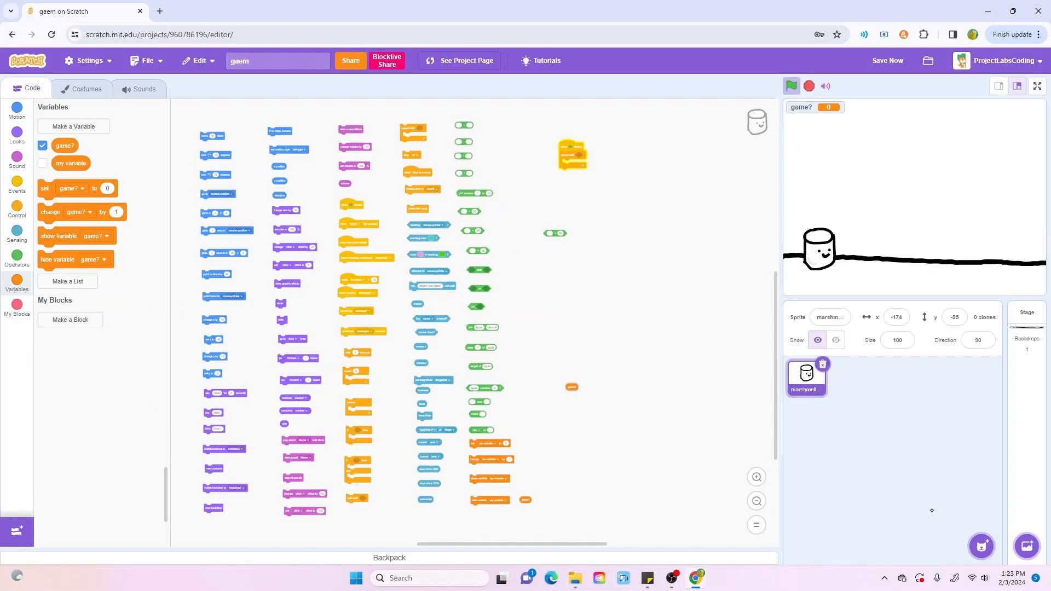
right_click(563, 313)
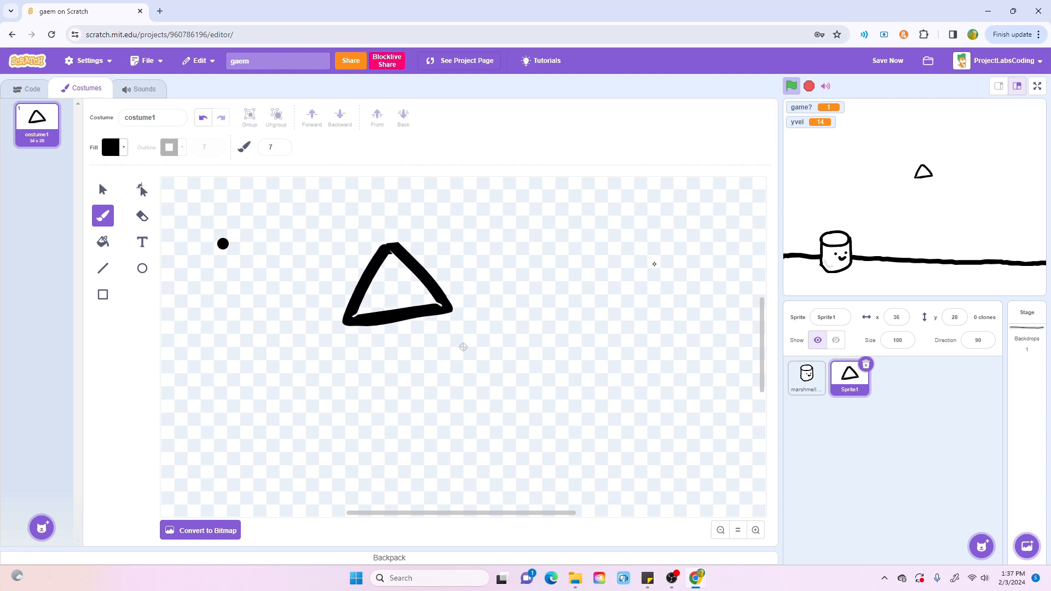
Step: Select the whole triangle and move it to the centre of its costume canvas
click(103, 190)
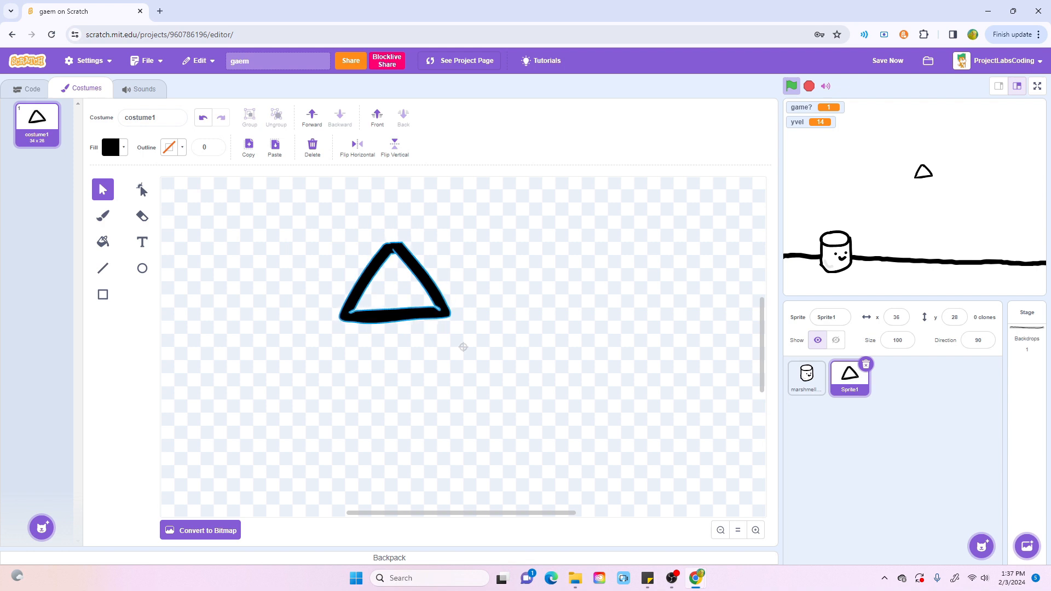
drag(394, 281, 462, 348)
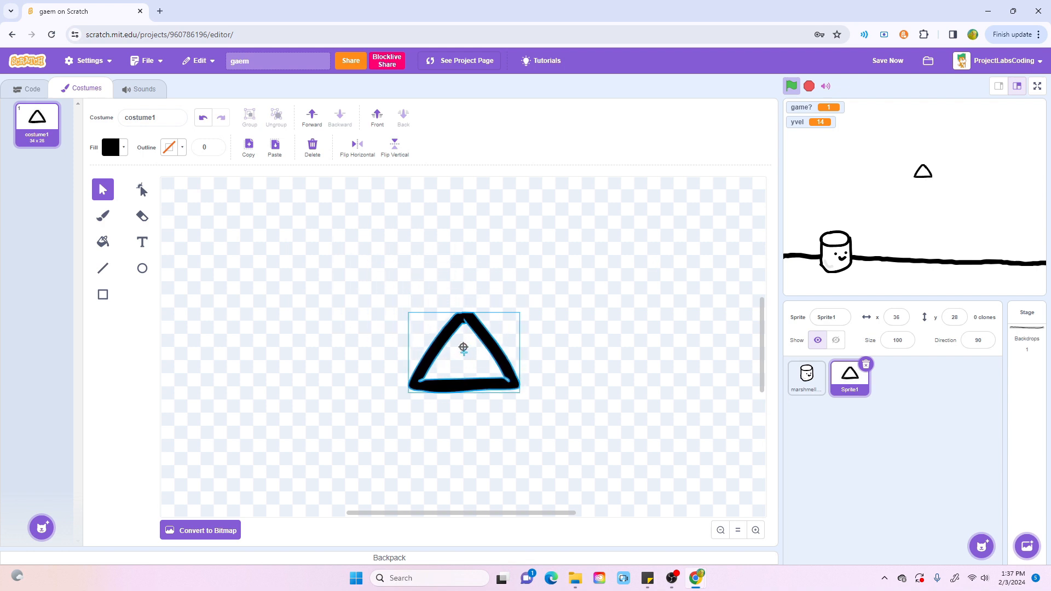
drag(462, 351, 462, 321)
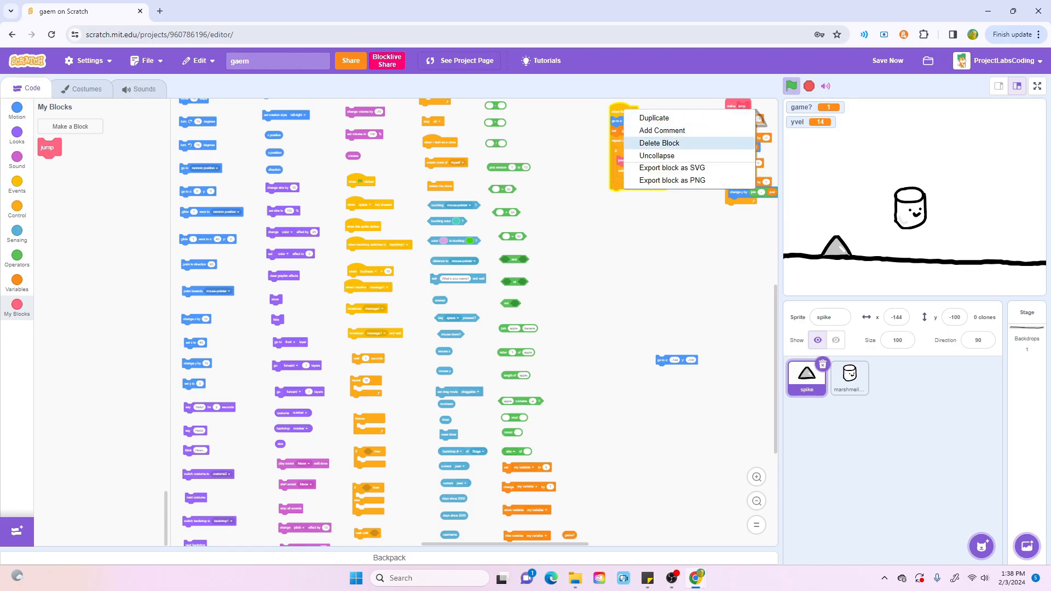
Step: Name the triangle sprite spike, add hearts and game-over sprites with lives code, and run full screen
click(655, 155)
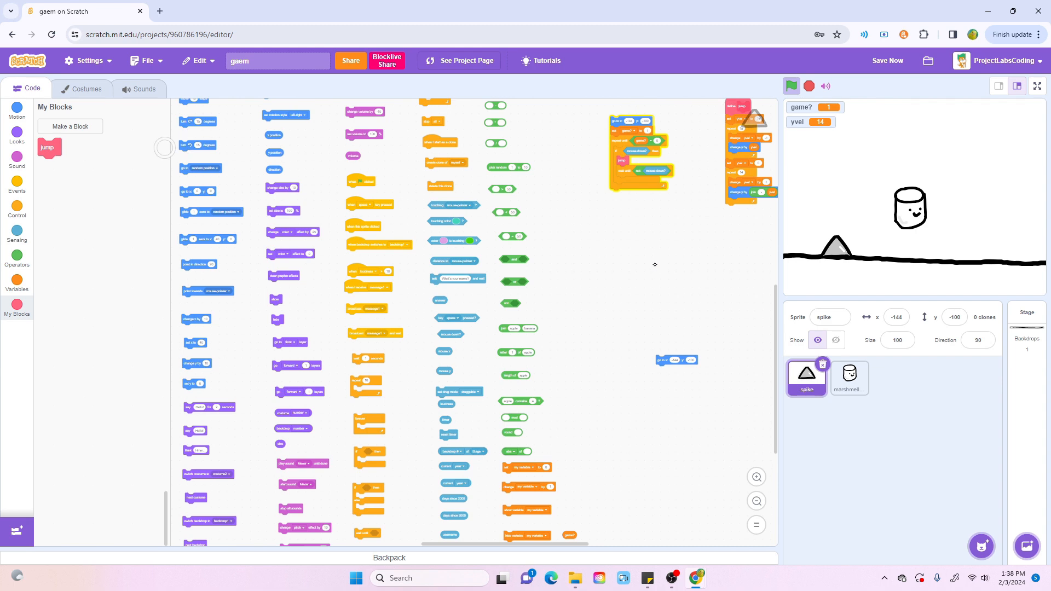
click(70, 126)
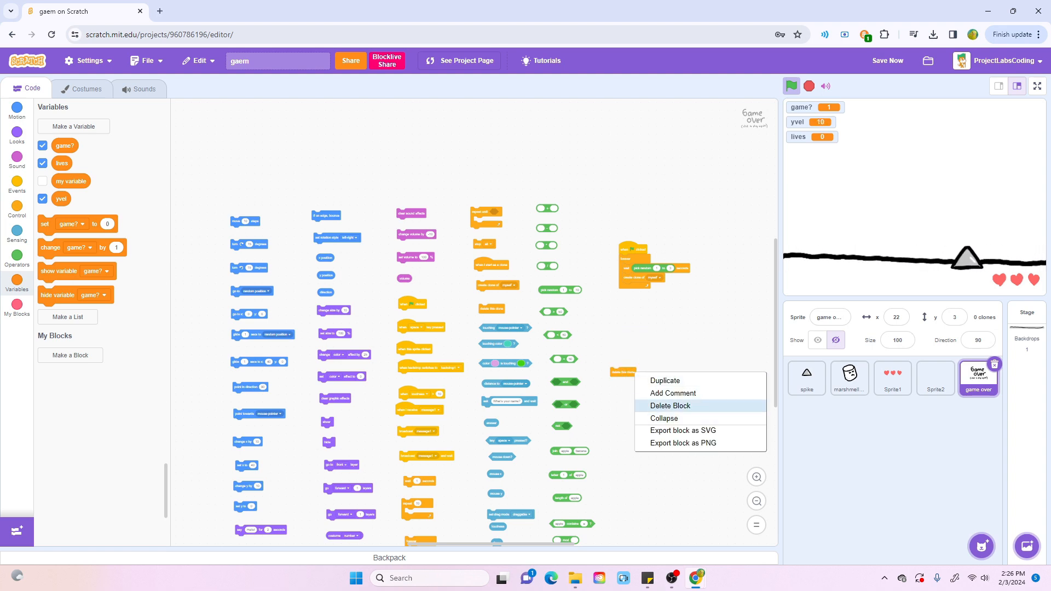
click(1037, 85)
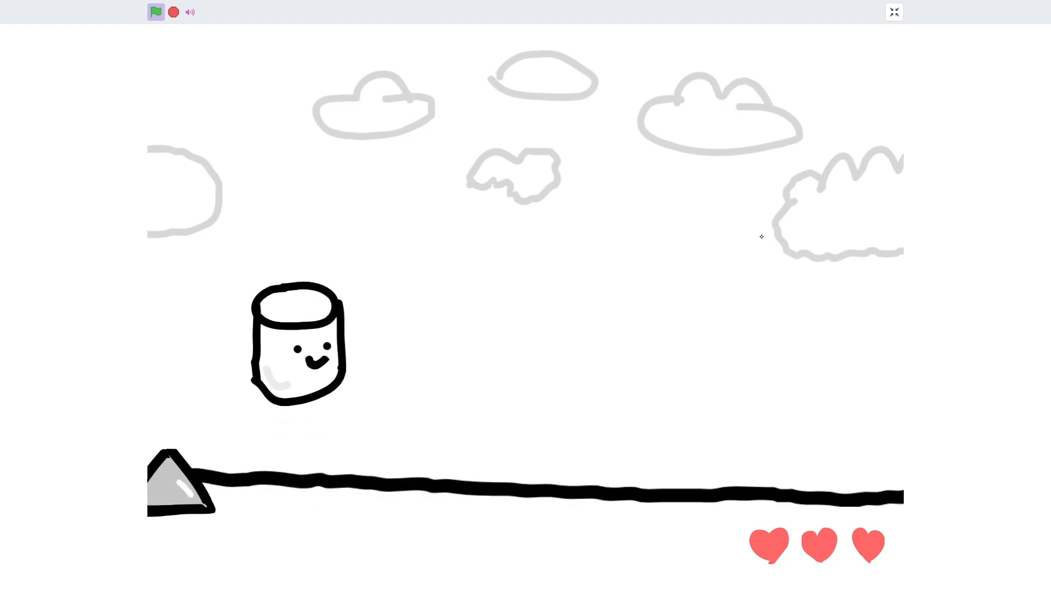